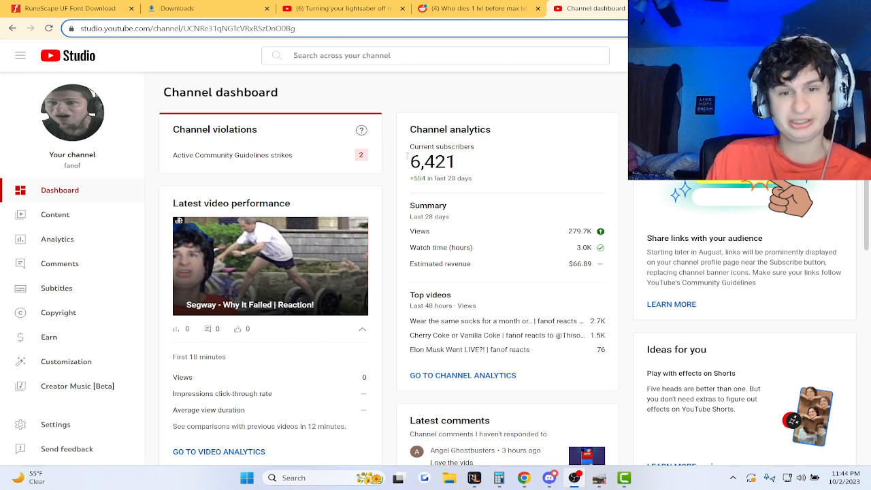
Open the active Community Guidelines strikes and scroll through the two rejected-appeal strikes and older warning.
left_click(361, 154)
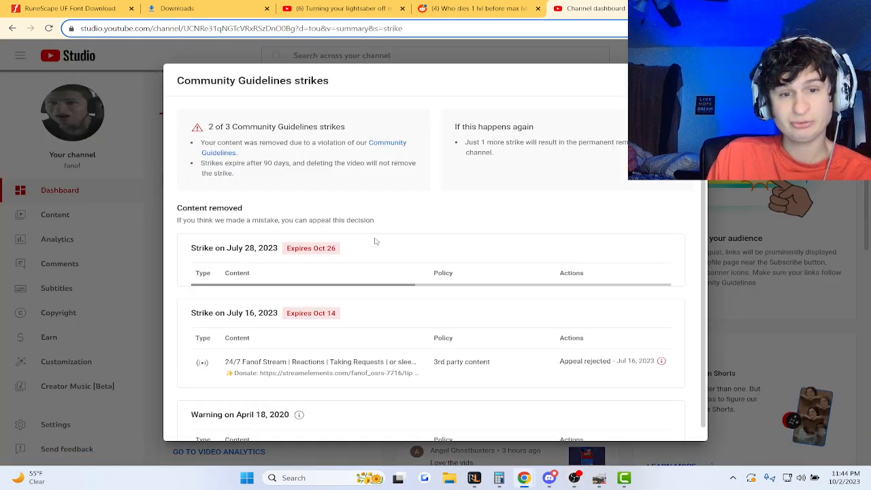
scroll("down", 3)
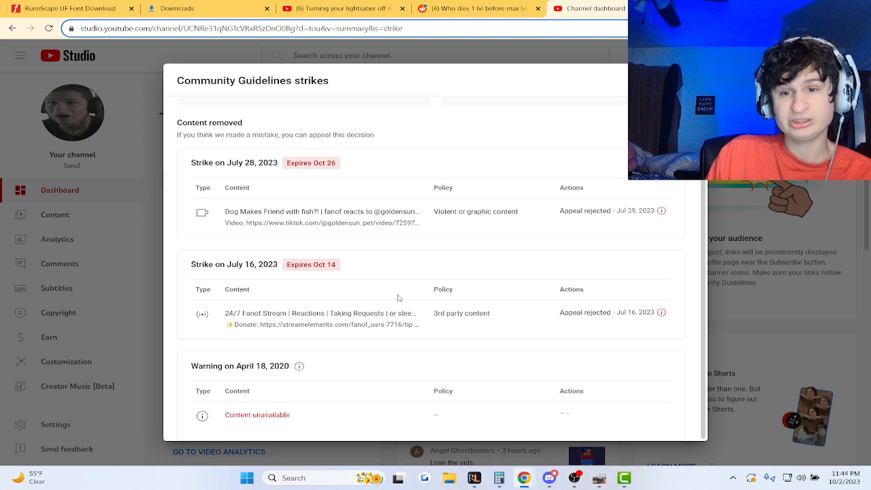
mouse_move(660, 210)
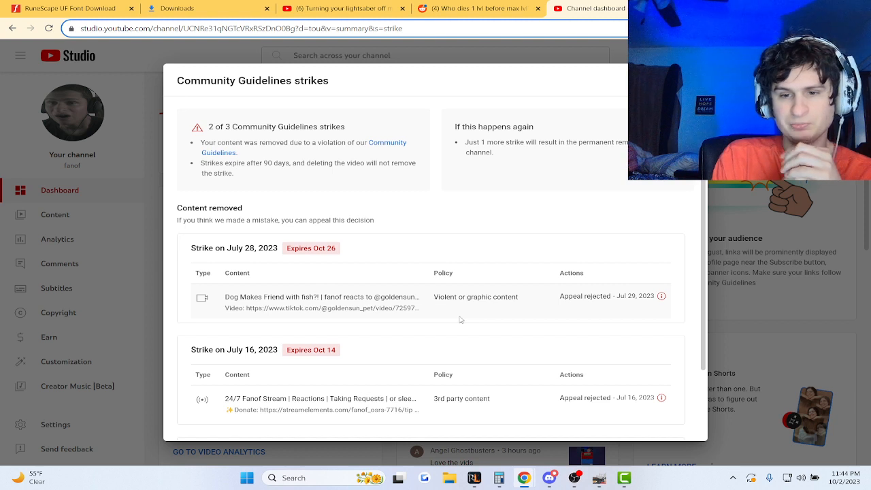
scroll("down", 3)
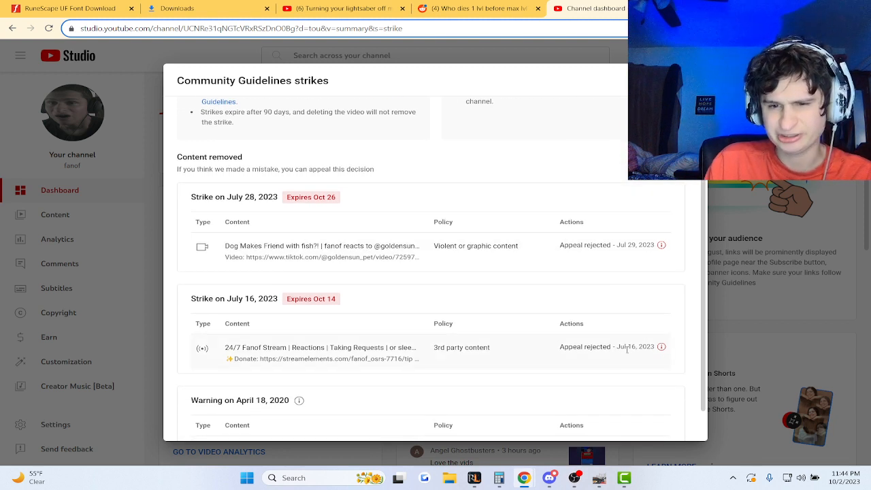
mouse_move(488, 246)
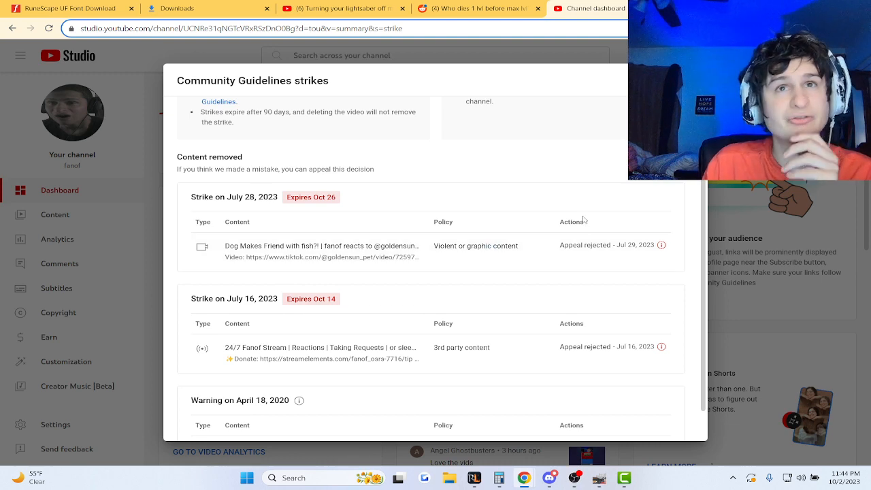
scroll("down", 3)
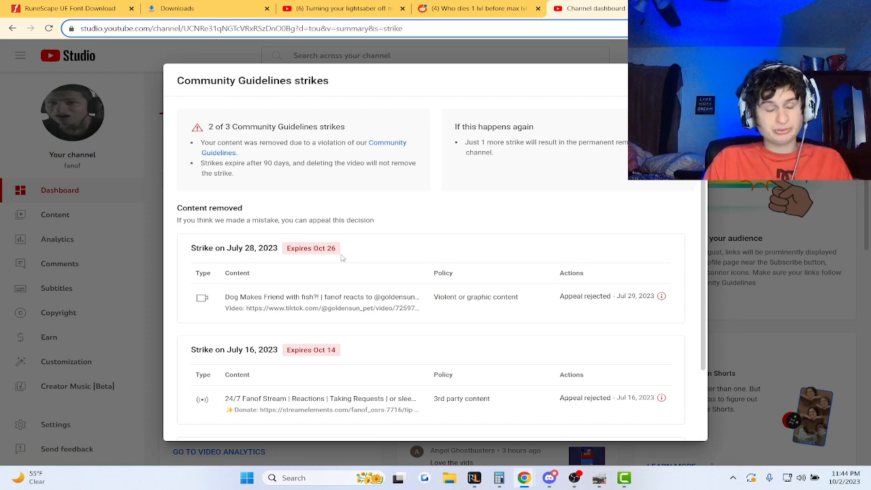
scroll("down", 3)
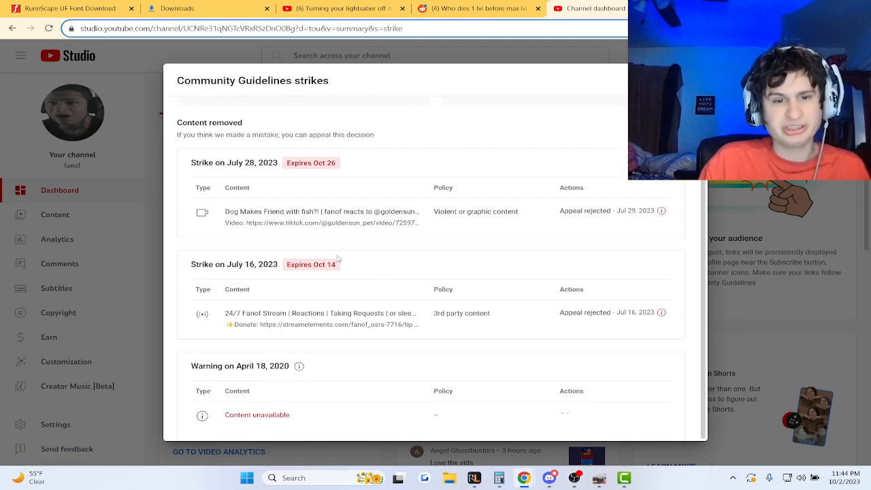
Dismiss the strikes summary to get back to the channel dashboard.
double_click(311, 264)
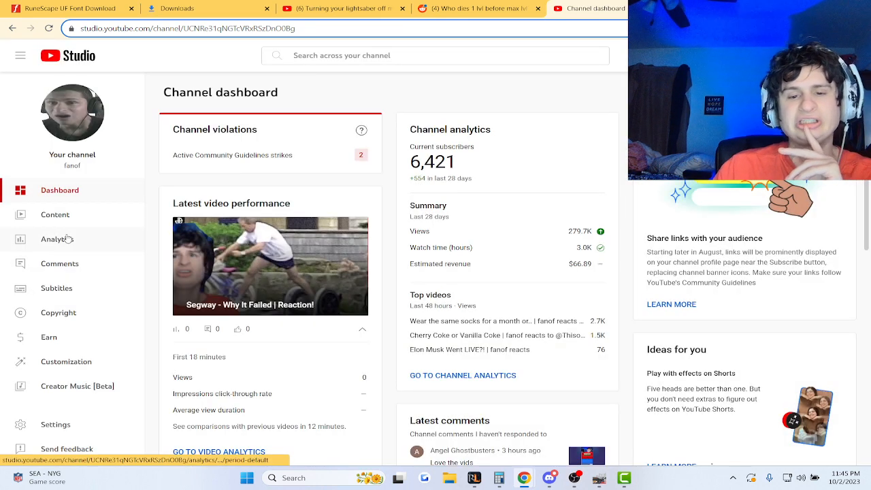
Open Analytics and view September's overview, switching the chart to the Subscribers trend.
left_click(56, 239)
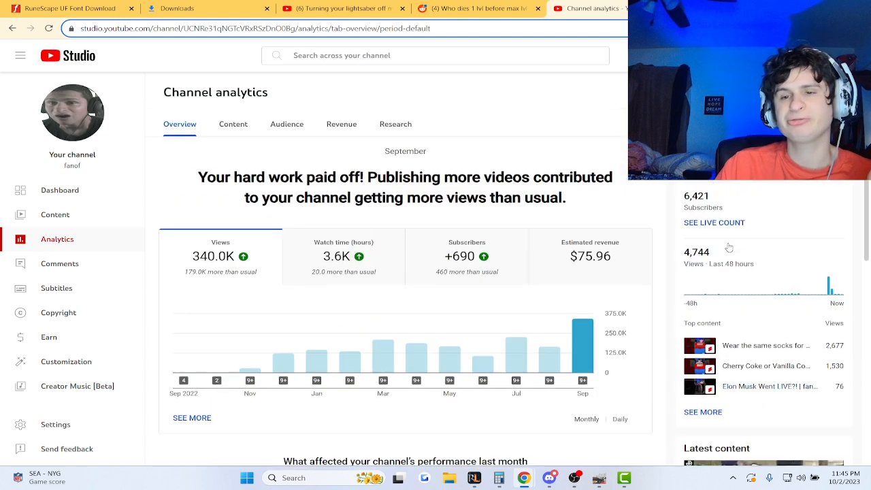
scroll("down", 3)
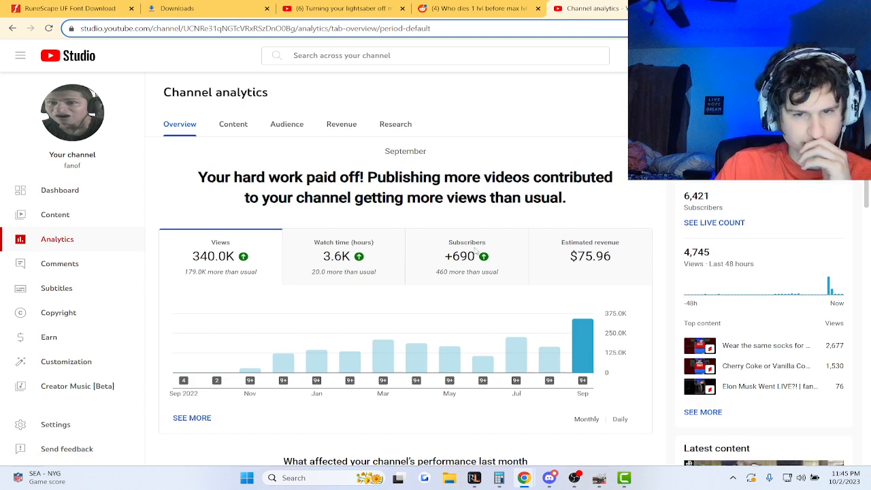
left_click(466, 257)
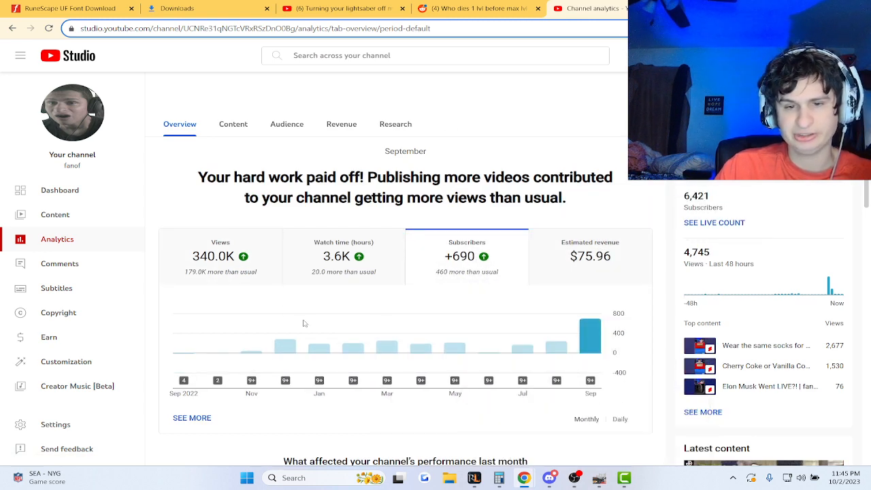
scroll("down", 3)
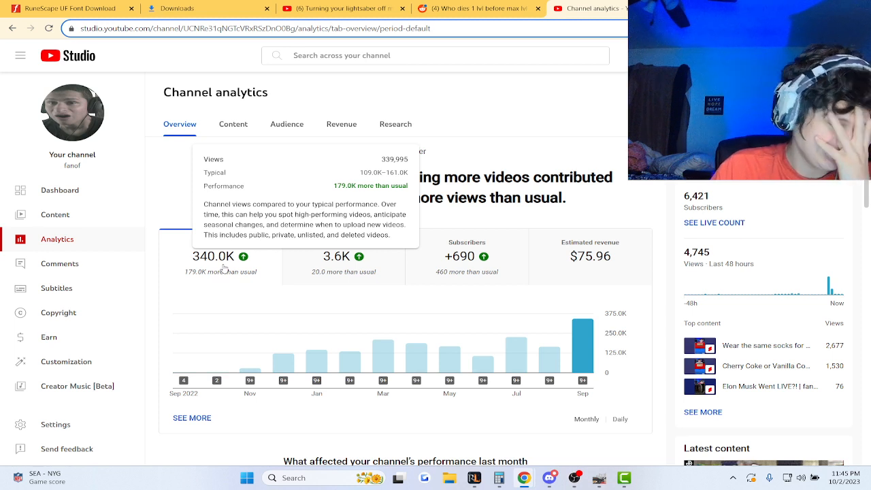
mouse_move(598, 202)
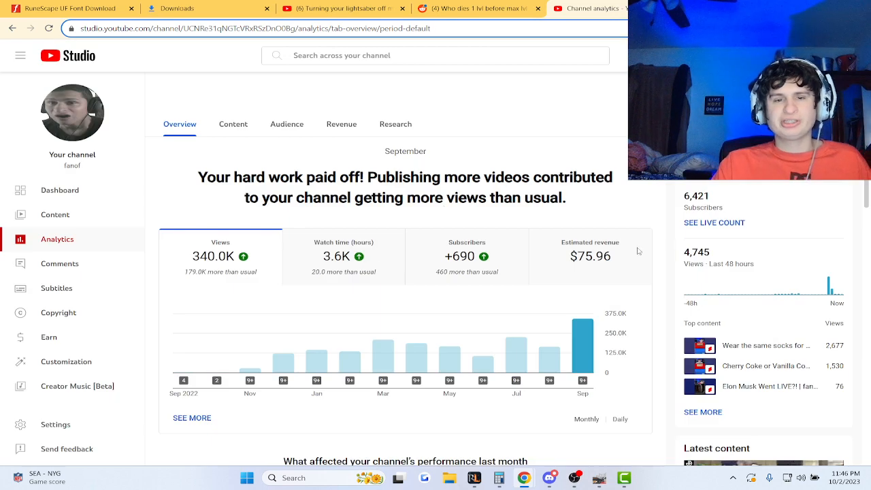
Show the estimated revenue chart, then open the Revenue tab with September's $75.96.
left_click(590, 249)
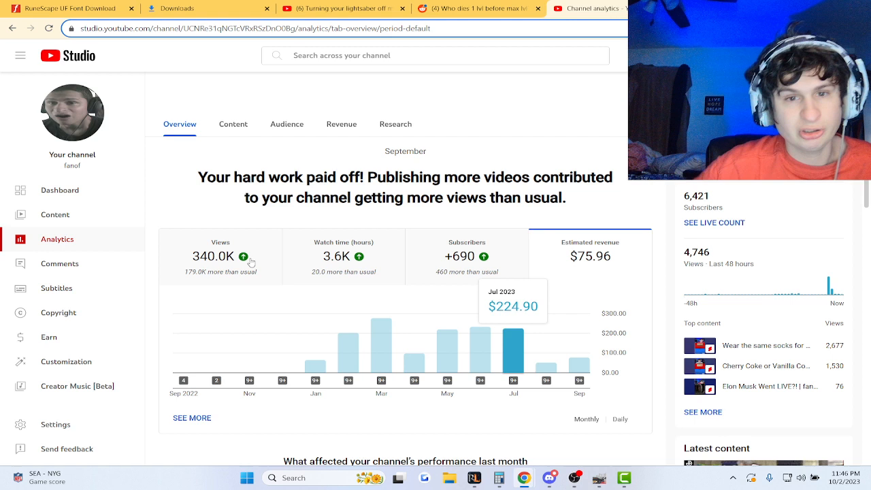
mouse_move(346, 133)
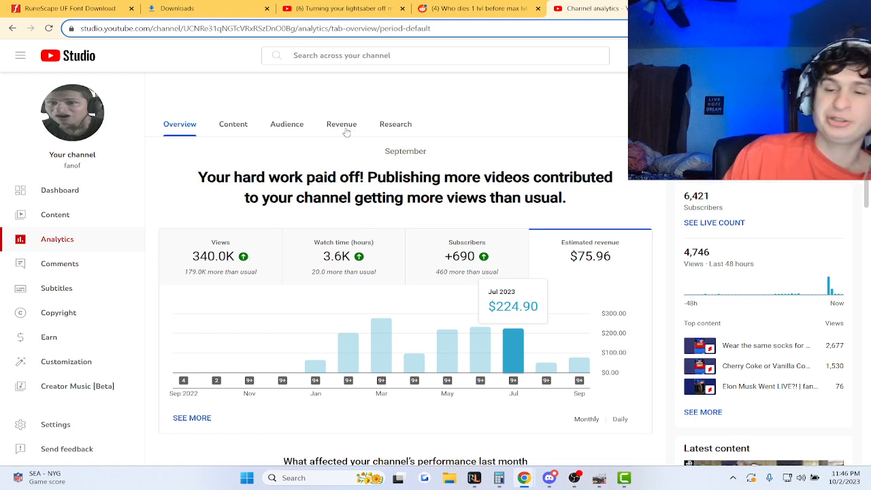
left_click(341, 124)
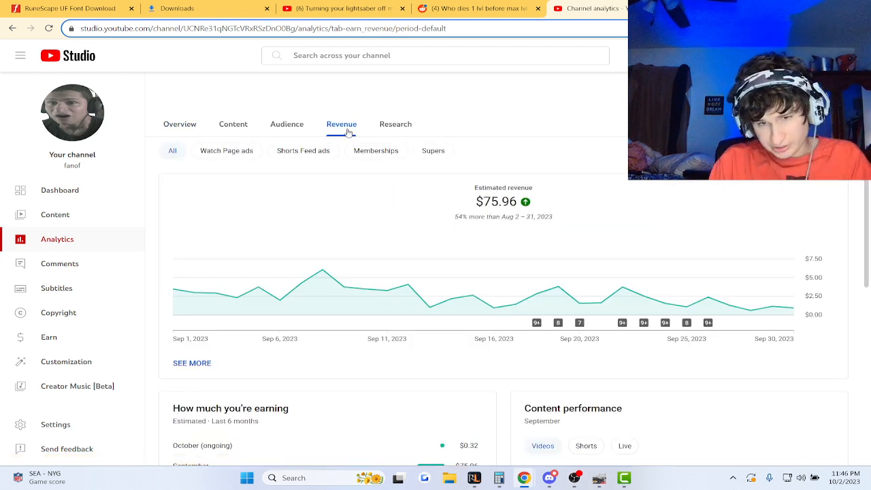
mouse_move(792, 310)
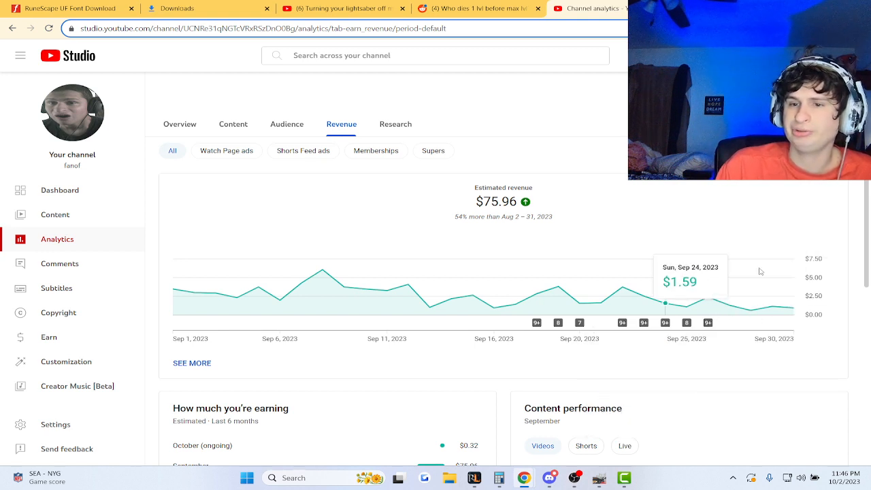
mouse_move(354, 98)
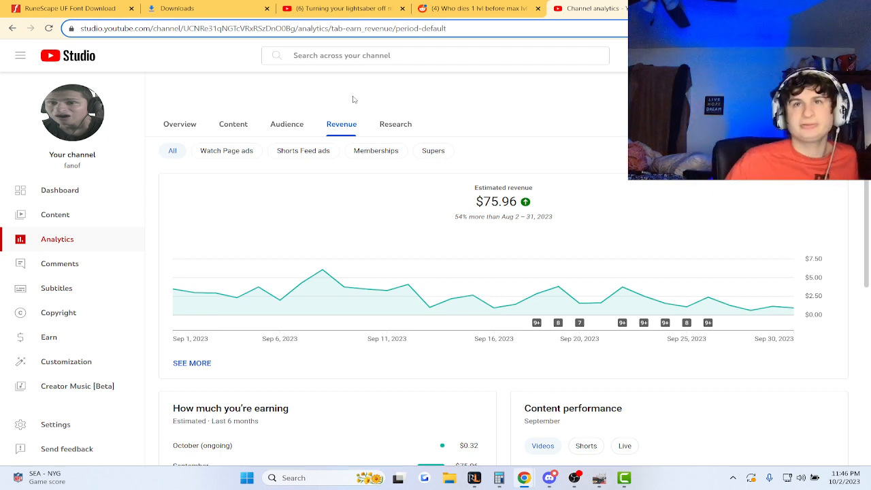
scroll("down", 3)
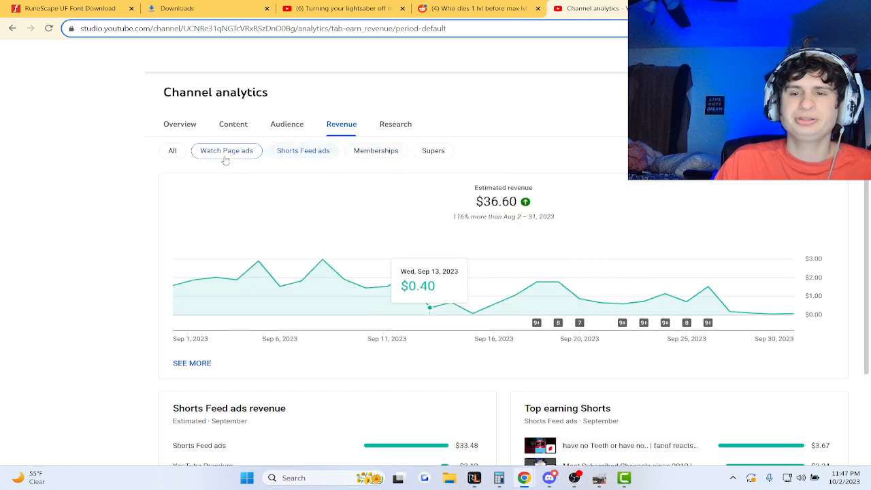
left_click(172, 150)
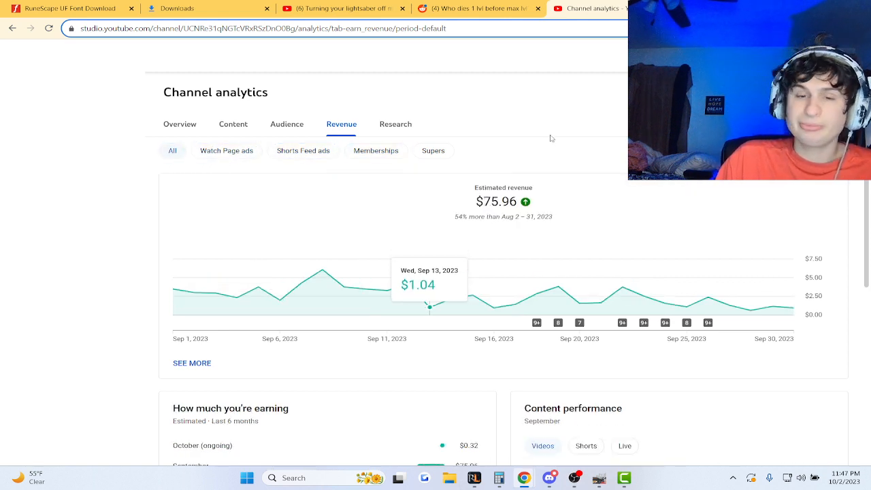